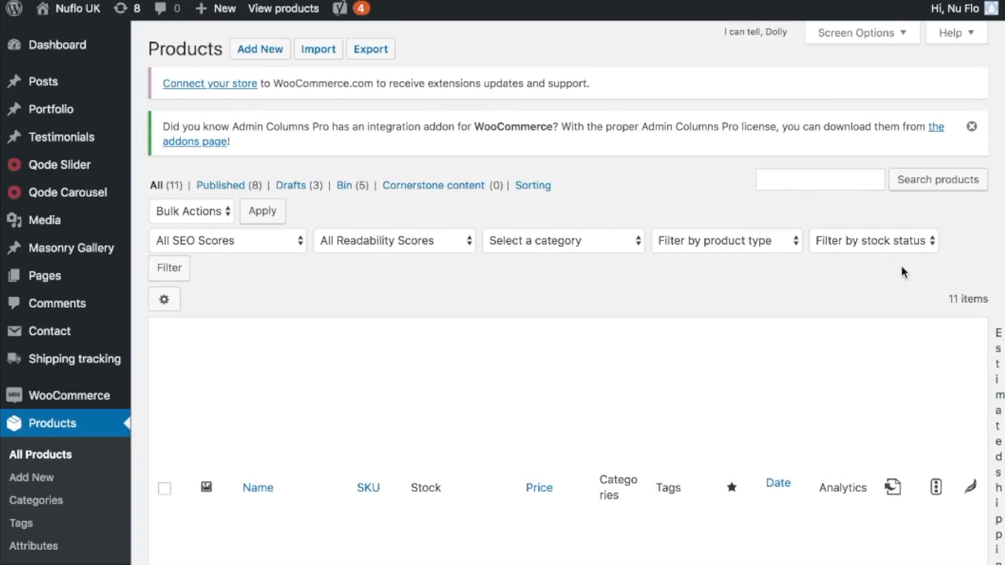
Bring up the Admin Columns editor for the Products list from the gear button.
{"action": "scroll", "scroll_direction": "down", "scroll_amount": 3}
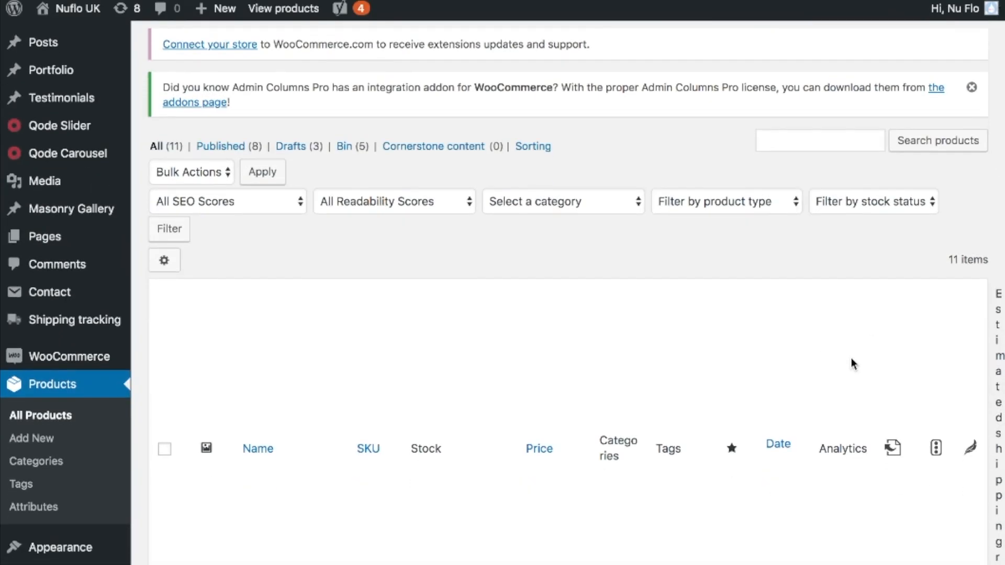
{"action": "scroll", "scroll_direction": "down", "scroll_amount": 3}
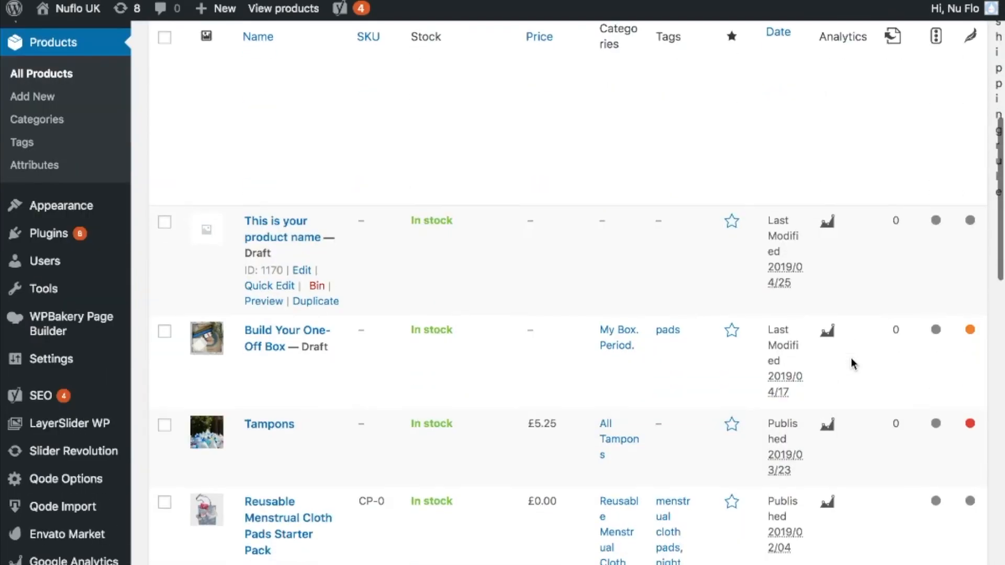
{"action": "scroll", "scroll_direction": "down", "scroll_amount": 3}
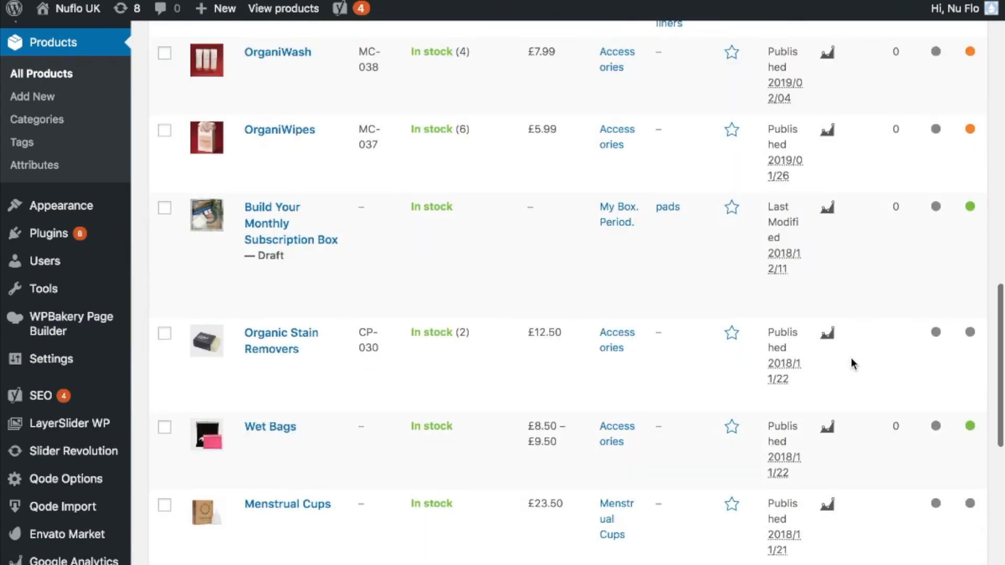
{"action": "scroll", "scroll_direction": "down", "scroll_amount": 3}
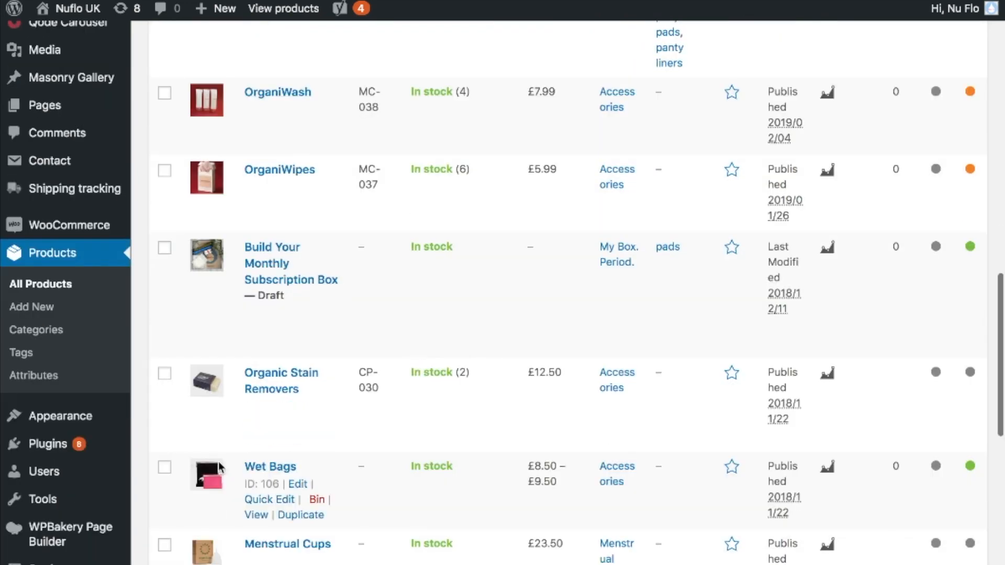
{"action": "mouse_move", "coordinate": [47, 444]}
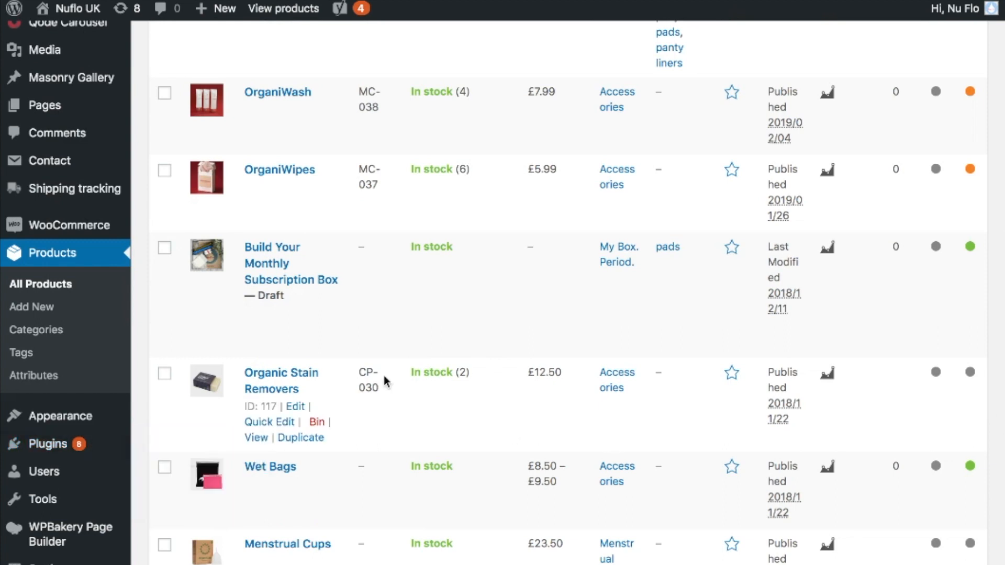
{"action": "mouse_move", "coordinate": [290, 384]}
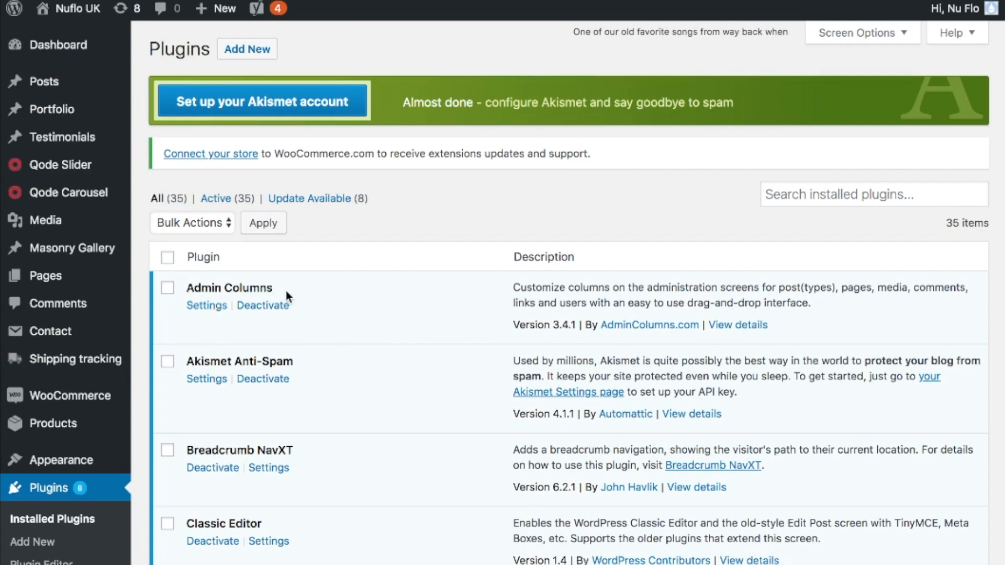
{"action": "mouse_move", "coordinate": [230, 353]}
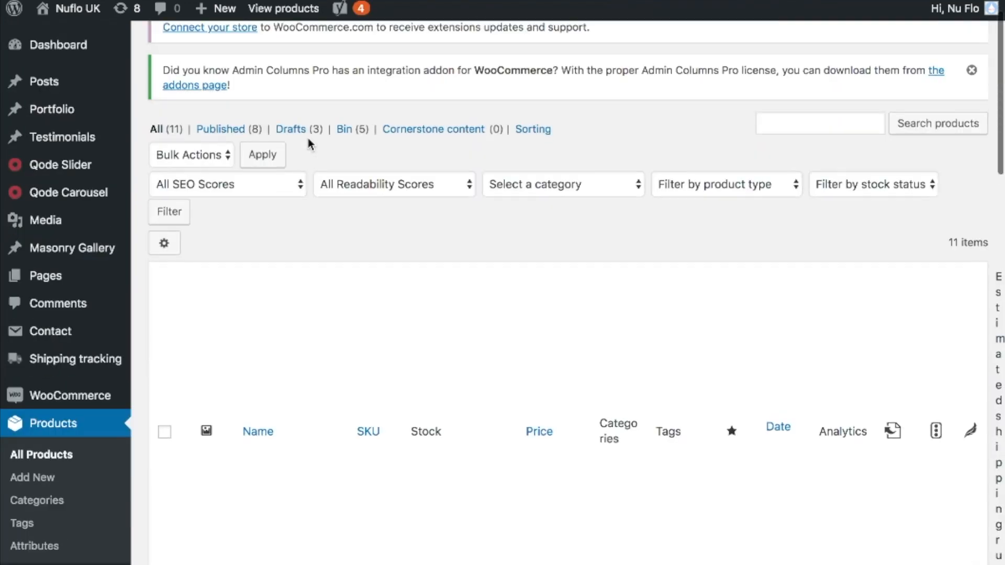
{"action": "mouse_move", "coordinate": [165, 243]}
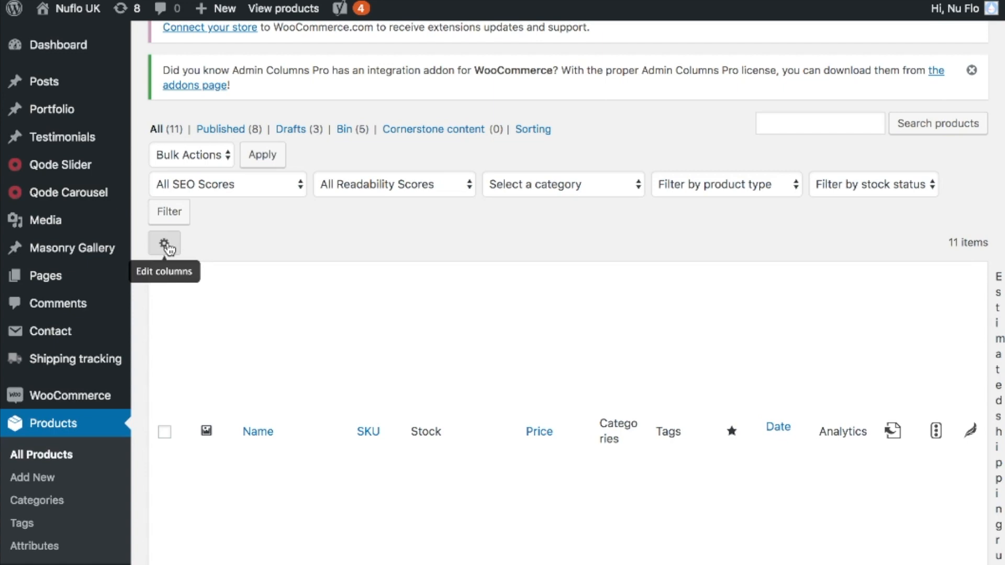
{"action": "left_click", "coordinate": [164, 244]}
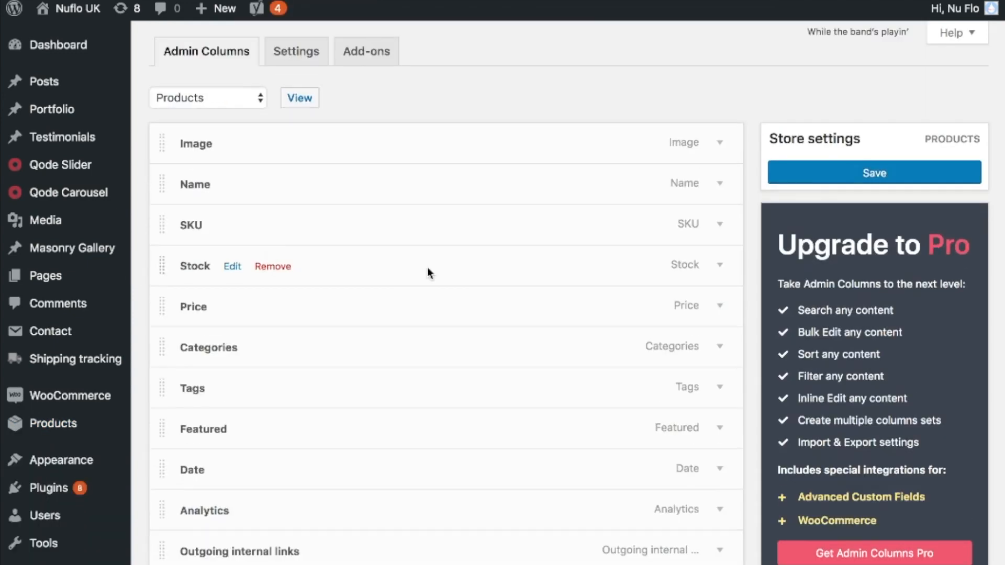
Remove the Outgoing internal links and Readability score columns from the Products set.
{"action": "scroll", "scroll_direction": "down", "scroll_amount": 3}
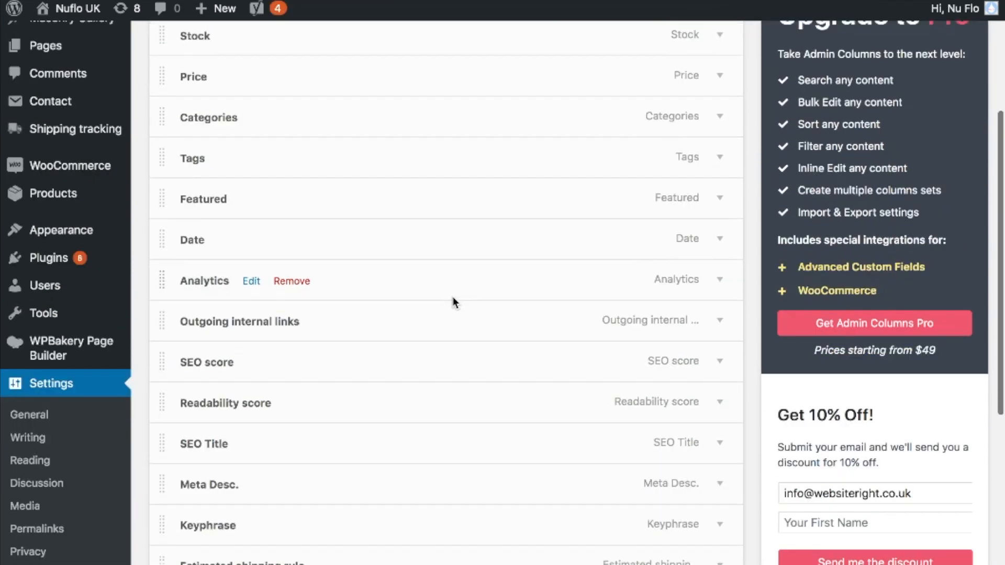
{"action": "left_click", "coordinate": [252, 281]}
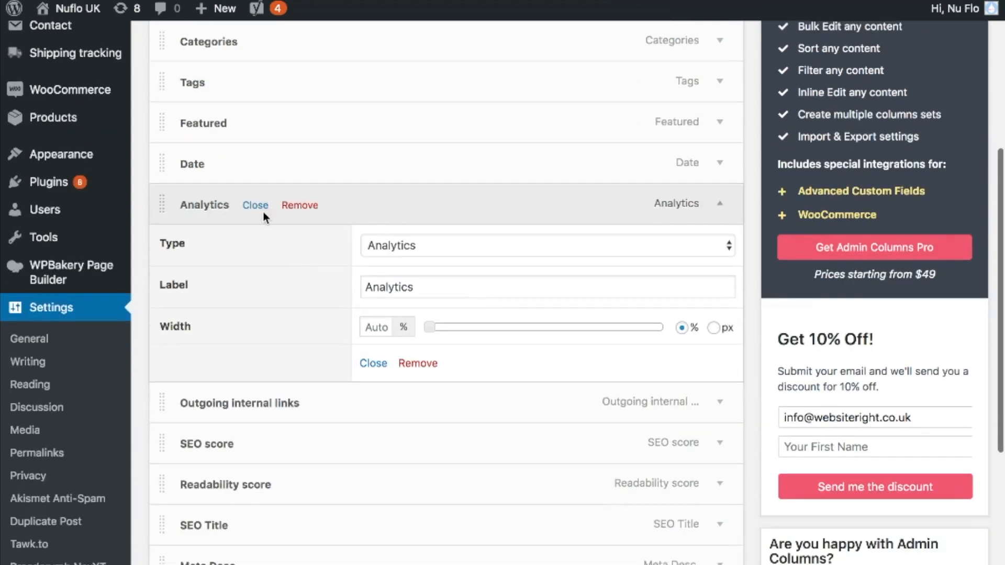
{"action": "mouse_move", "coordinate": [299, 210]}
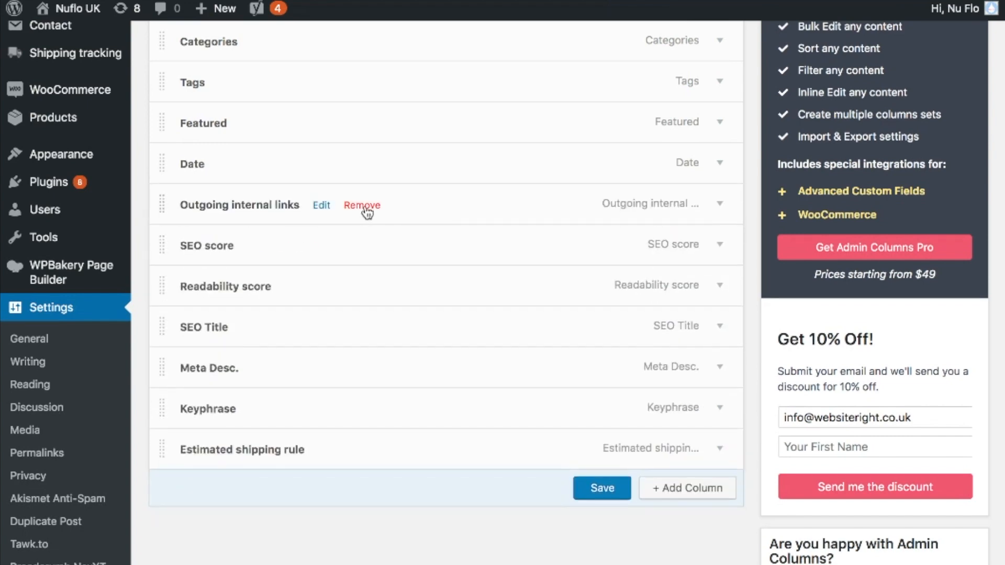
{"action": "left_click", "coordinate": [362, 205]}
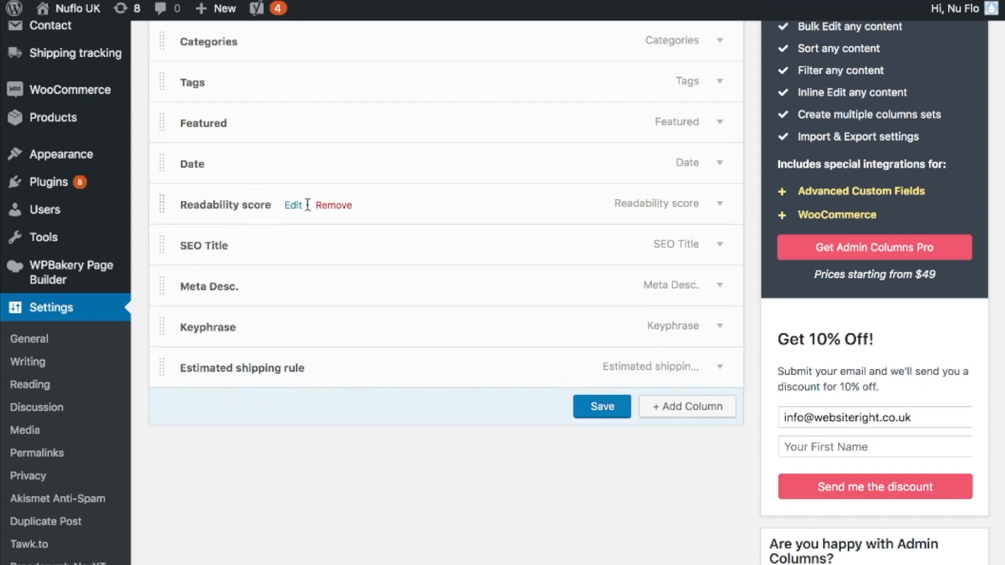
{"action": "left_click", "coordinate": [333, 205]}
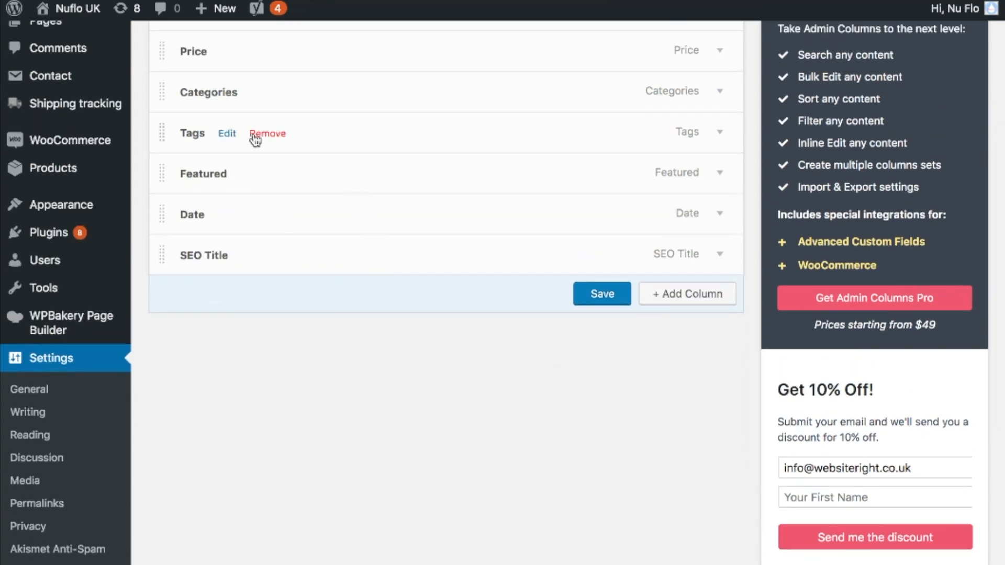
{"action": "mouse_move", "coordinate": [276, 140]}
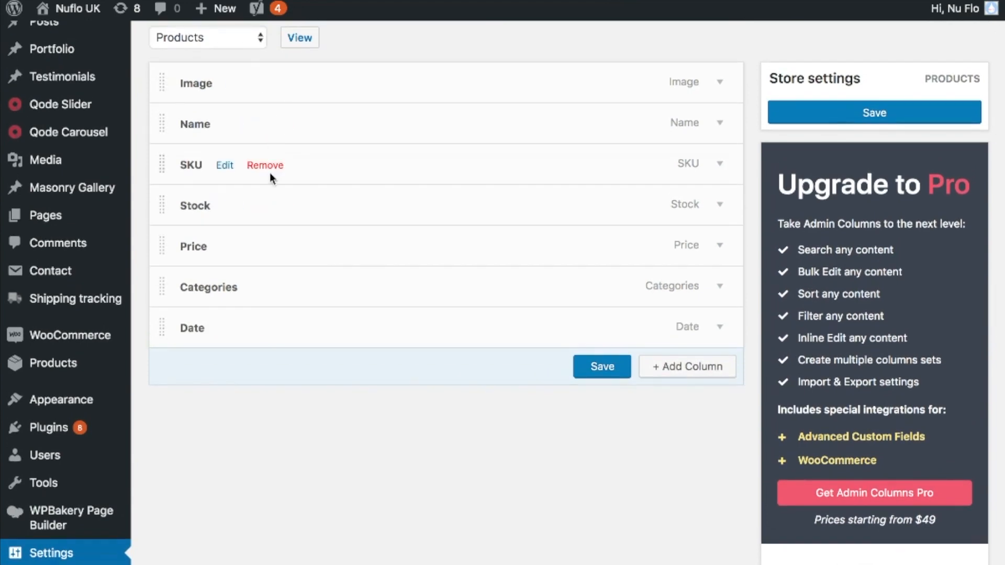
{"action": "mouse_move", "coordinate": [273, 206]}
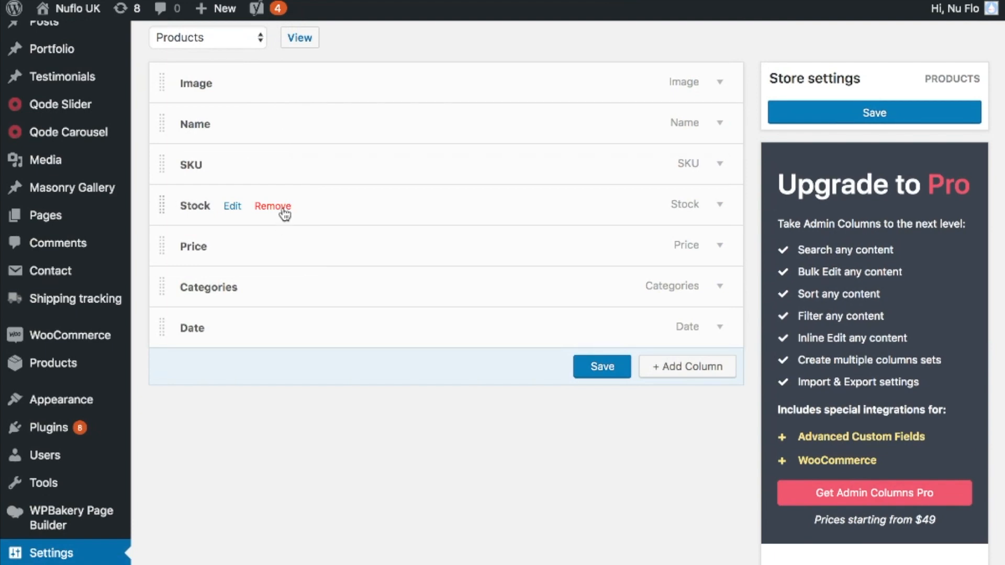
Remove the Stock column and save the trimmed Products column setup.
{"action": "left_click", "coordinate": [272, 207]}
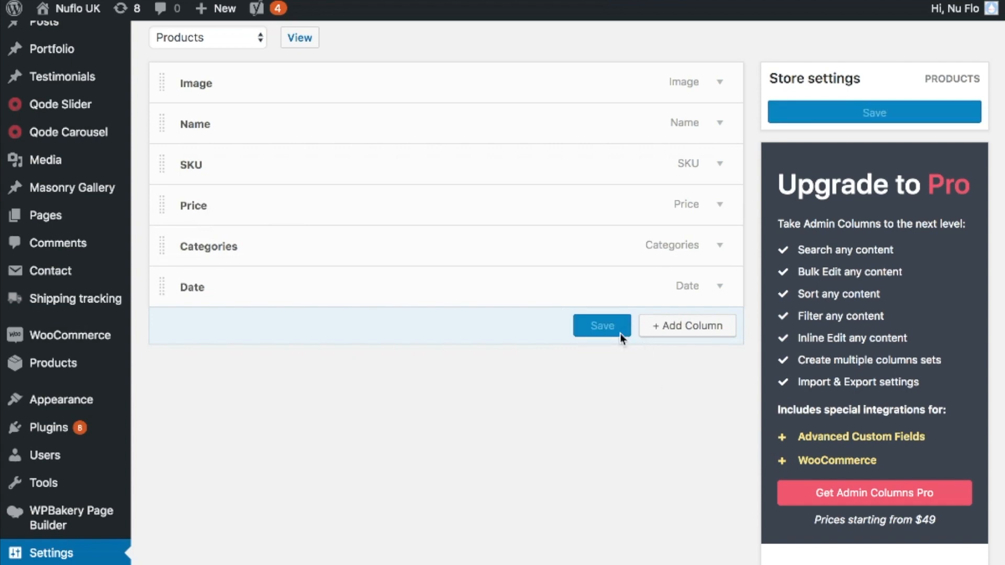
{"action": "left_click", "coordinate": [601, 326]}
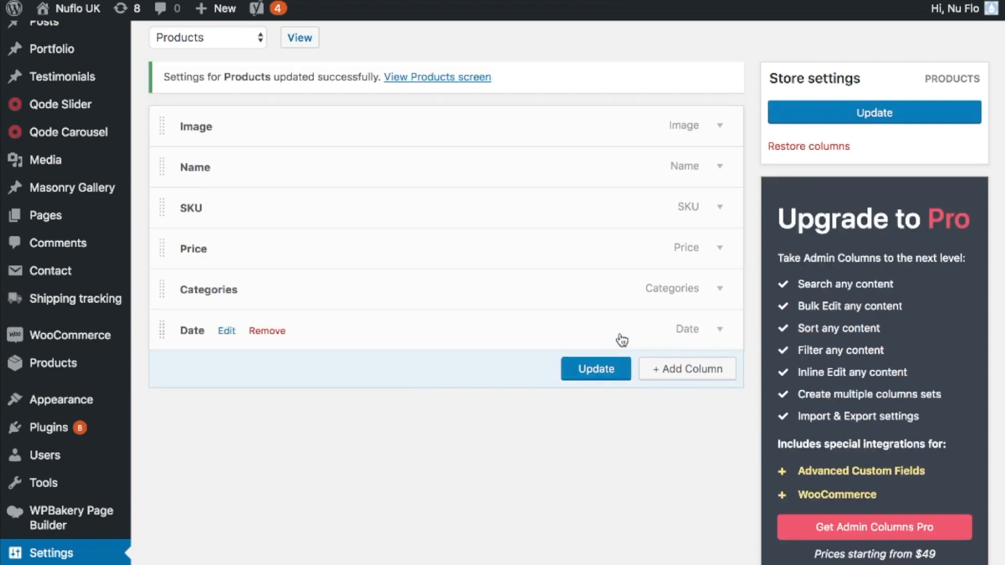
{"action": "mouse_move", "coordinate": [53, 363]}
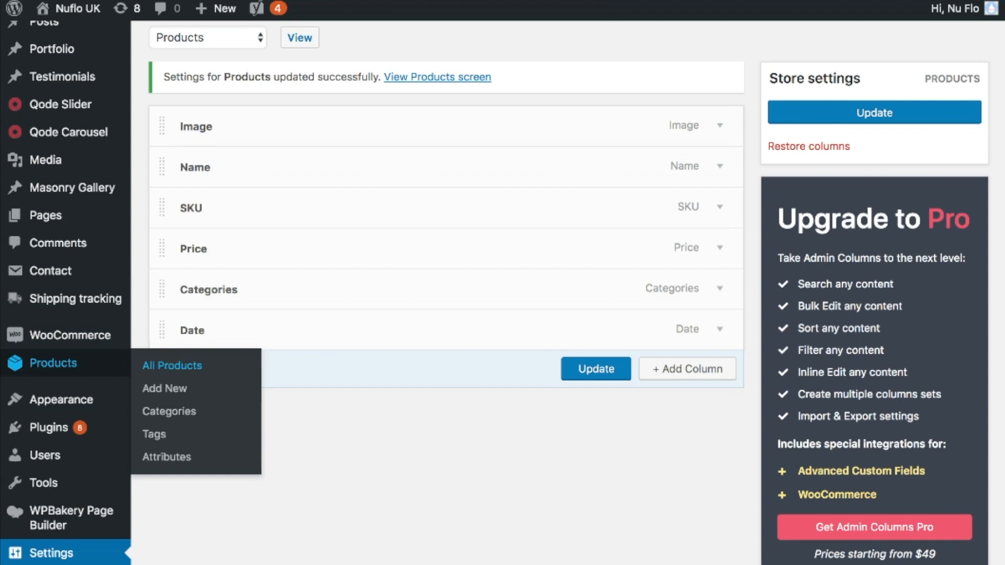
{"action": "mouse_move", "coordinate": [942, 355]}
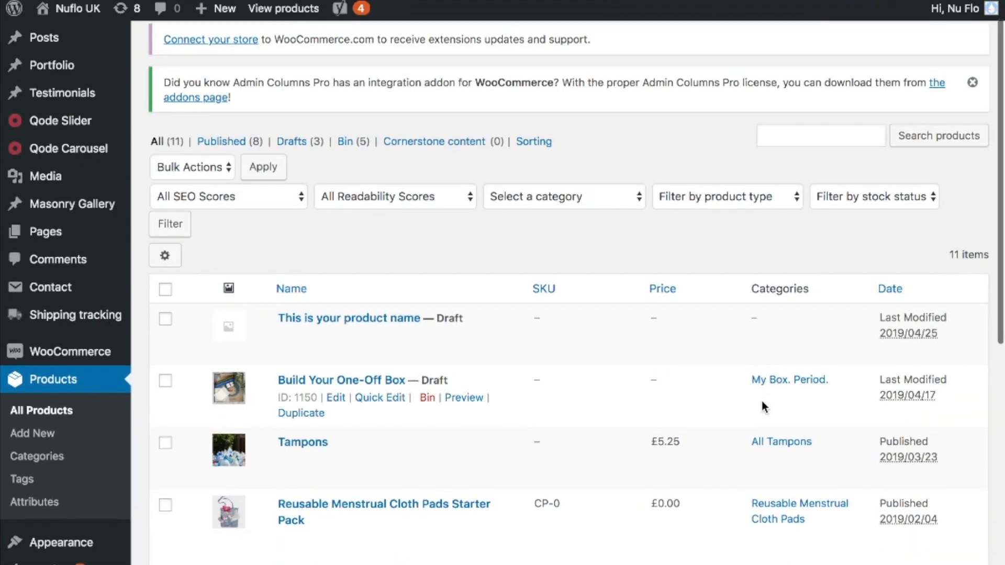
{"action": "scroll", "scroll_direction": "down", "scroll_amount": 3}
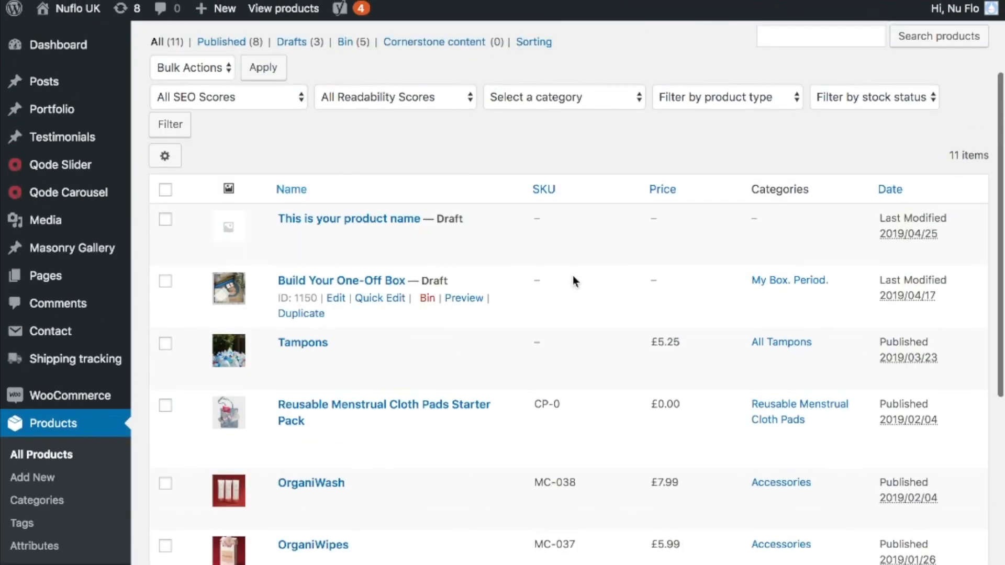
{"action": "scroll", "scroll_direction": "down", "scroll_amount": 3}
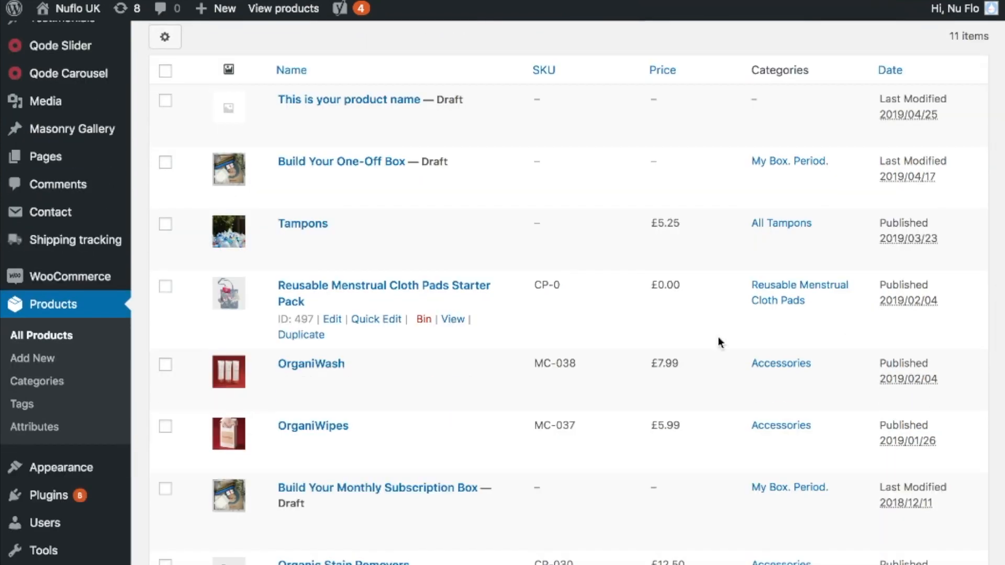
{"action": "scroll", "scroll_direction": "down", "scroll_amount": 3}
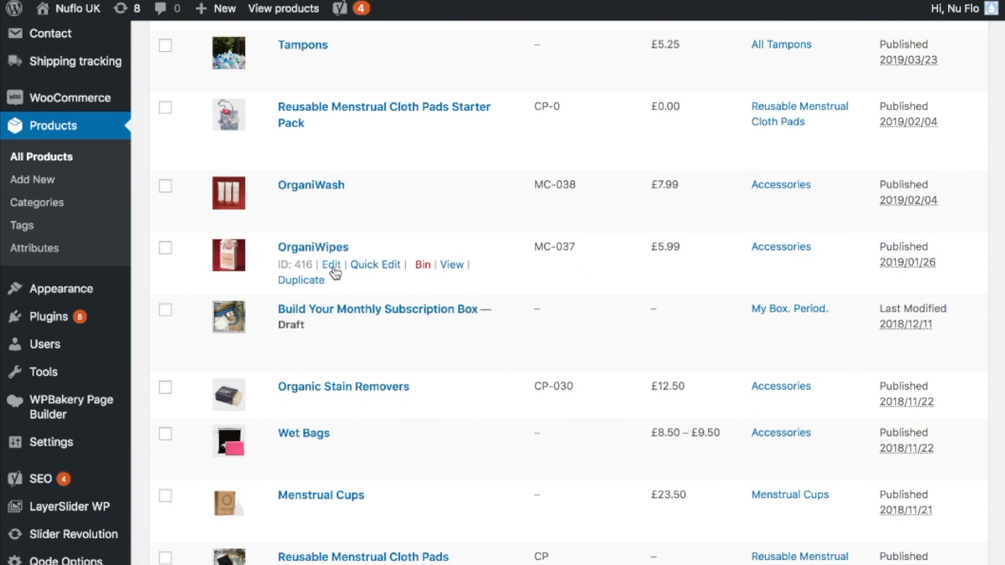
{"action": "scroll", "scroll_direction": "down", "scroll_amount": 3}
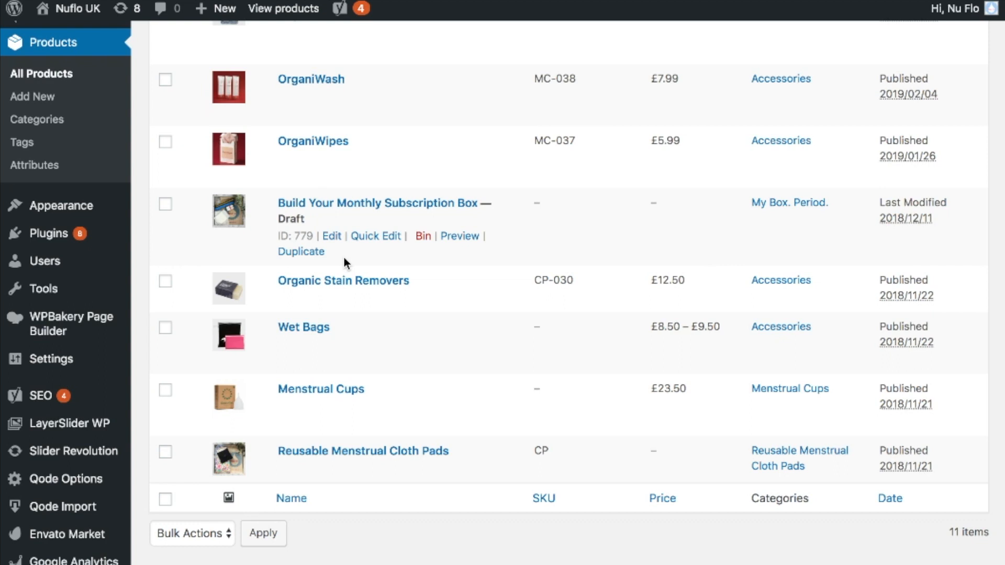
{"action": "mouse_move", "coordinate": [356, 256]}
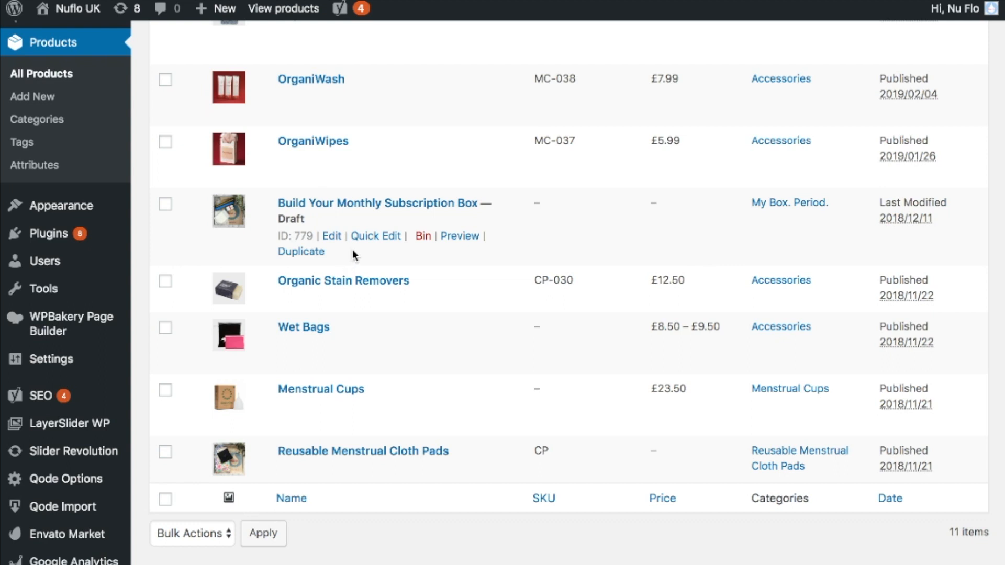
{"action": "mouse_move", "coordinate": [336, 266]}
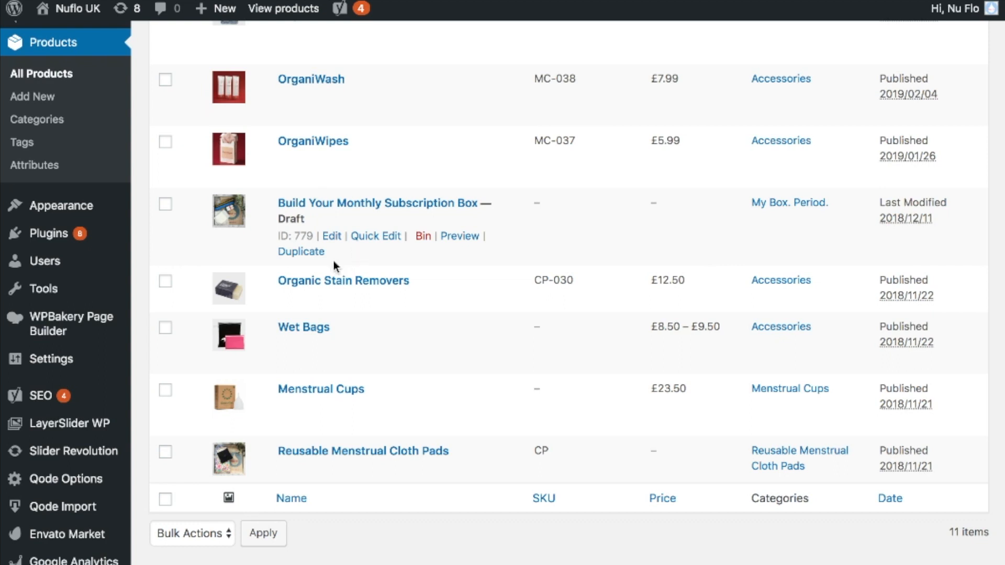